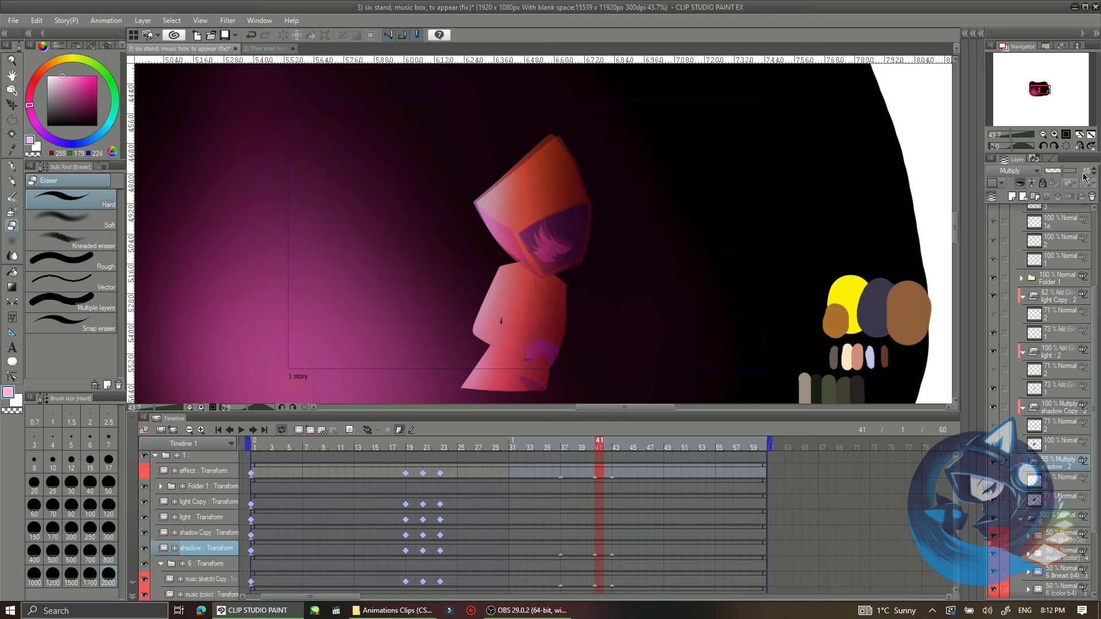
Erase stray marks on the hooded character with the Hard eraser
{"action": "left_click", "coordinate": [617, 441]}
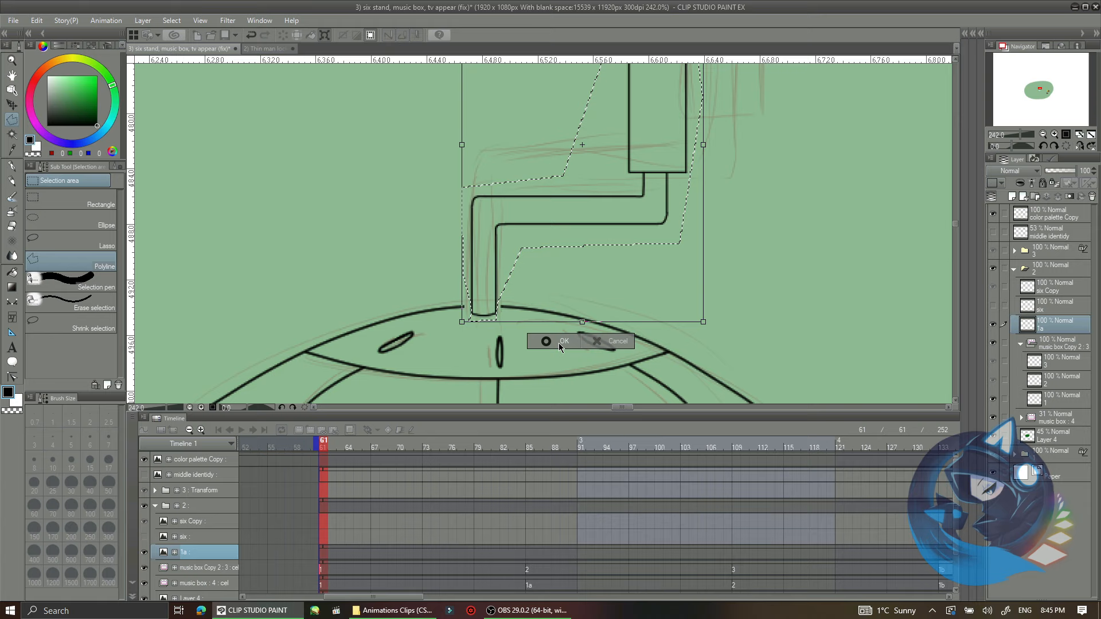
Confirm the reshaped crank transform and fill the music box body dark grey
{"action": "left_click", "coordinate": [559, 342]}
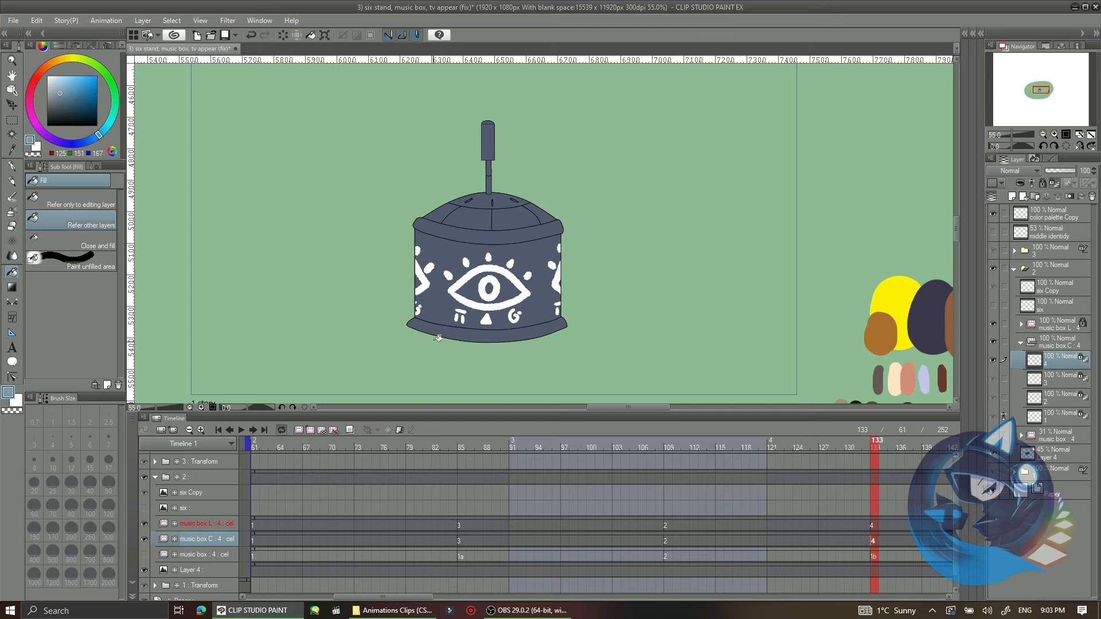
{"action": "left_click", "coordinate": [418, 441]}
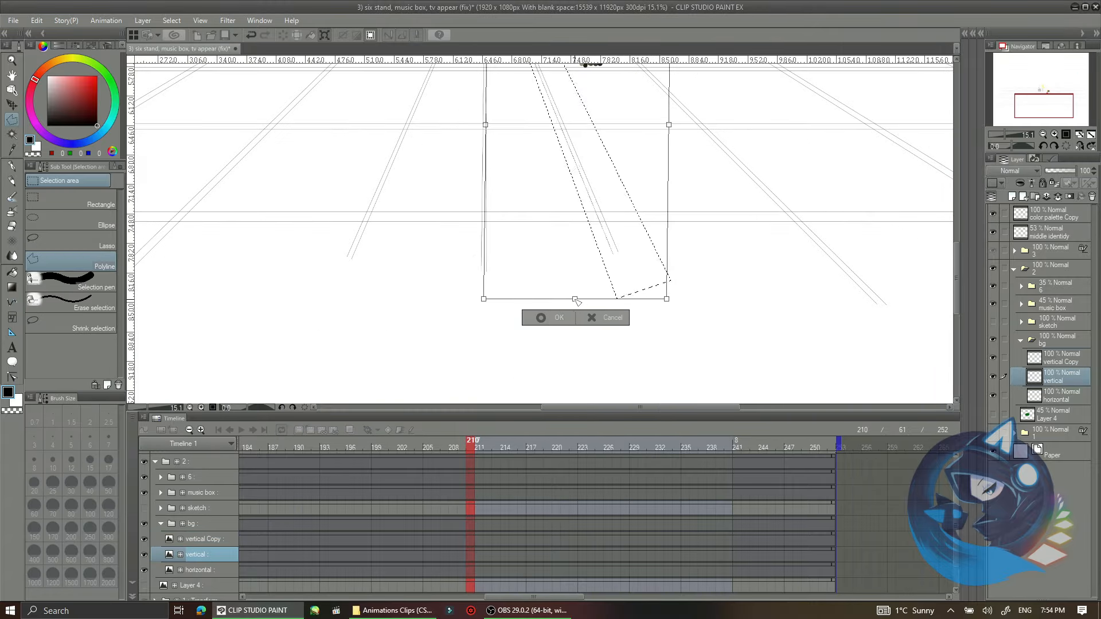
Transform the vertical floor lines into a tilted perspective and confirm
{"action": "left_click", "coordinate": [550, 317]}
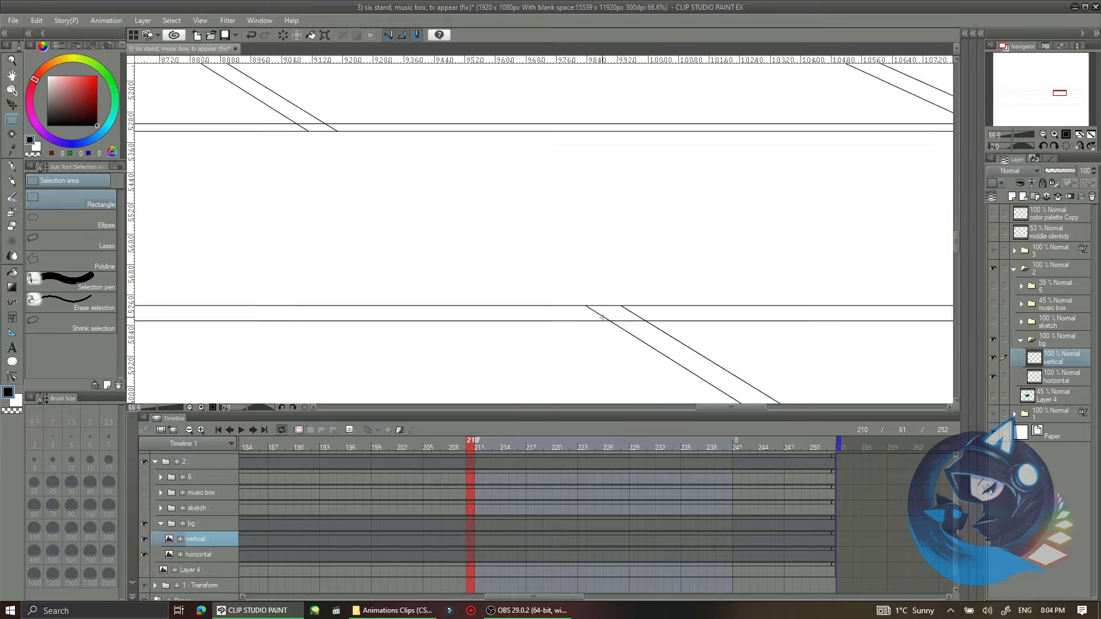
{"action": "scroll", "scroll_direction": "down", "scroll_amount": 3}
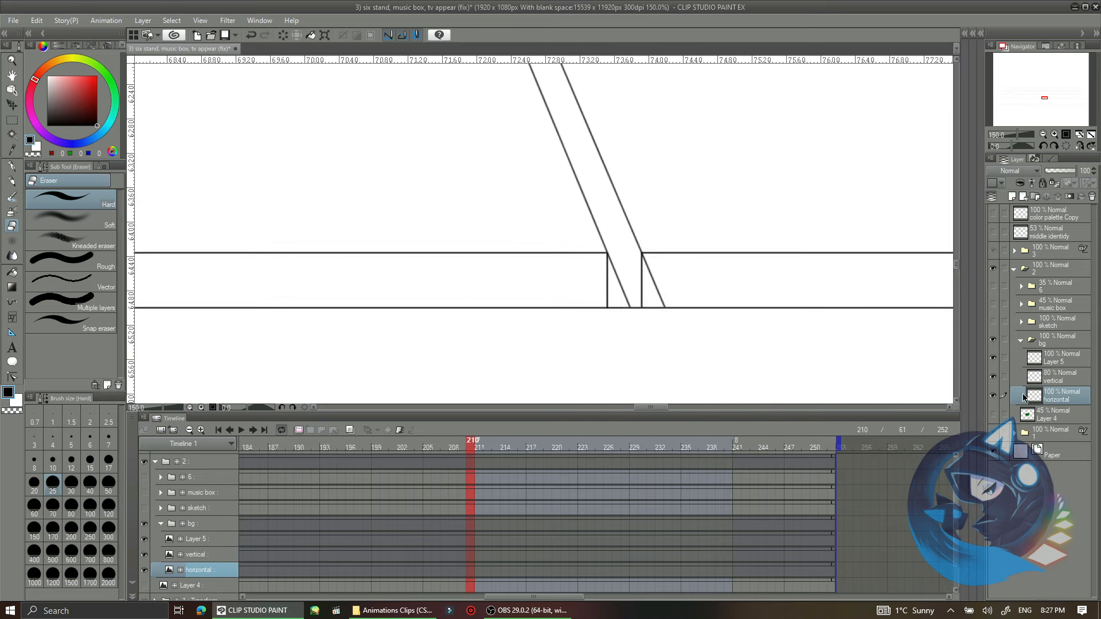
Erase overlapping line ends where floor tile lines cross
{"action": "left_click", "coordinate": [1050, 380]}
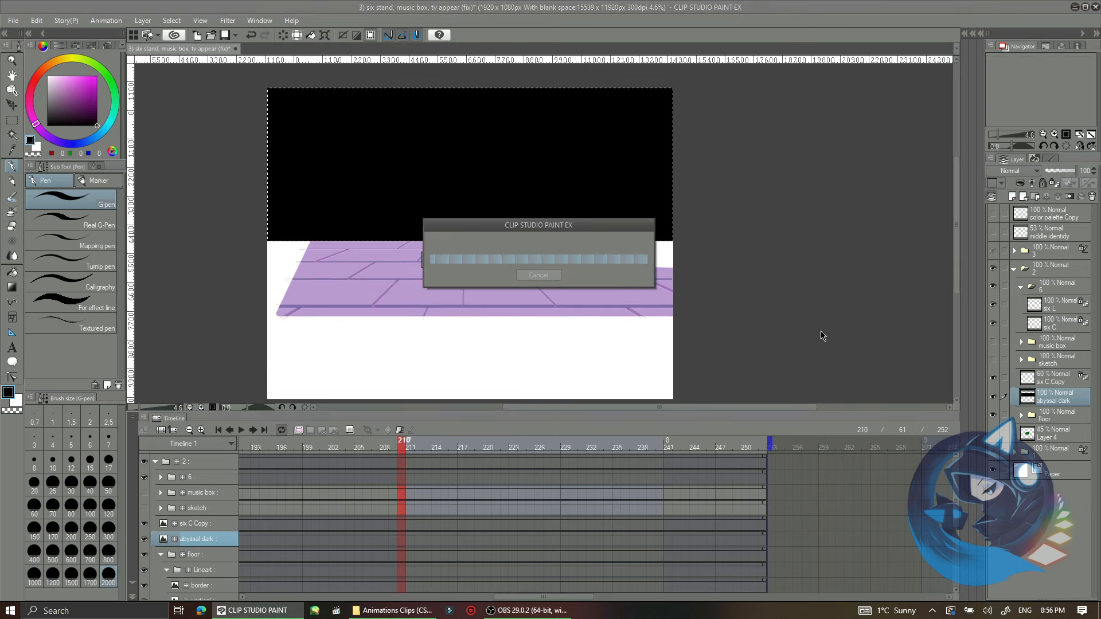
{"action": "mouse_move", "coordinate": [516, 236]}
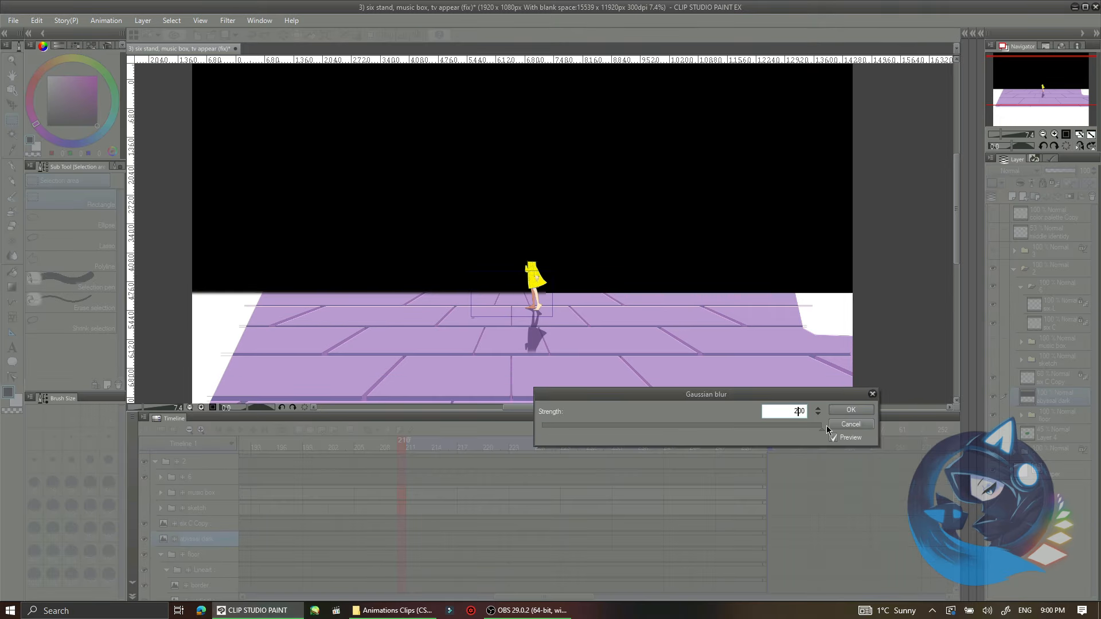
Apply Gaussian blur to the purple floor and start the pink glow gradient layer
{"action": "left_click", "coordinate": [850, 409]}
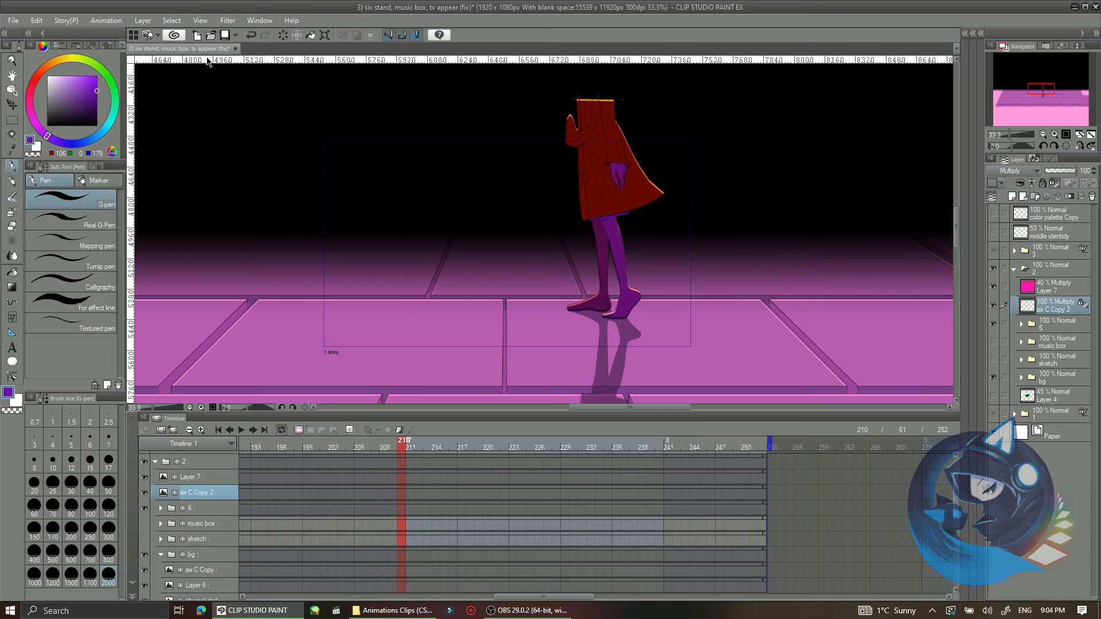
{"action": "left_click", "coordinate": [11, 119]}
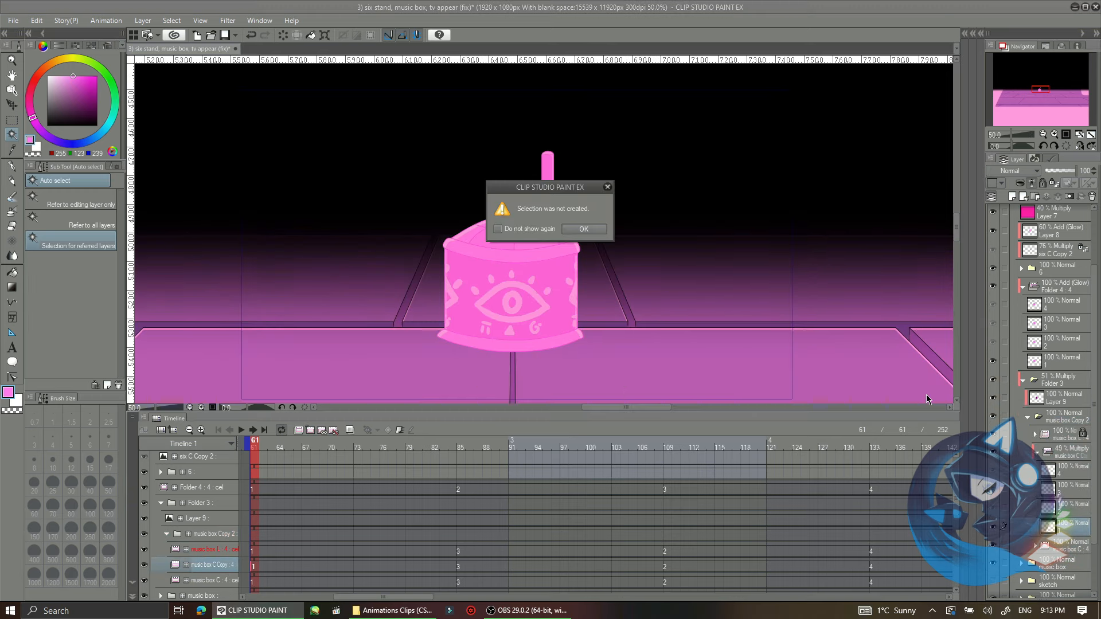
Dismiss the 'Selection was not created' warning and pick the music box copy layer
{"action": "left_click", "coordinate": [583, 229]}
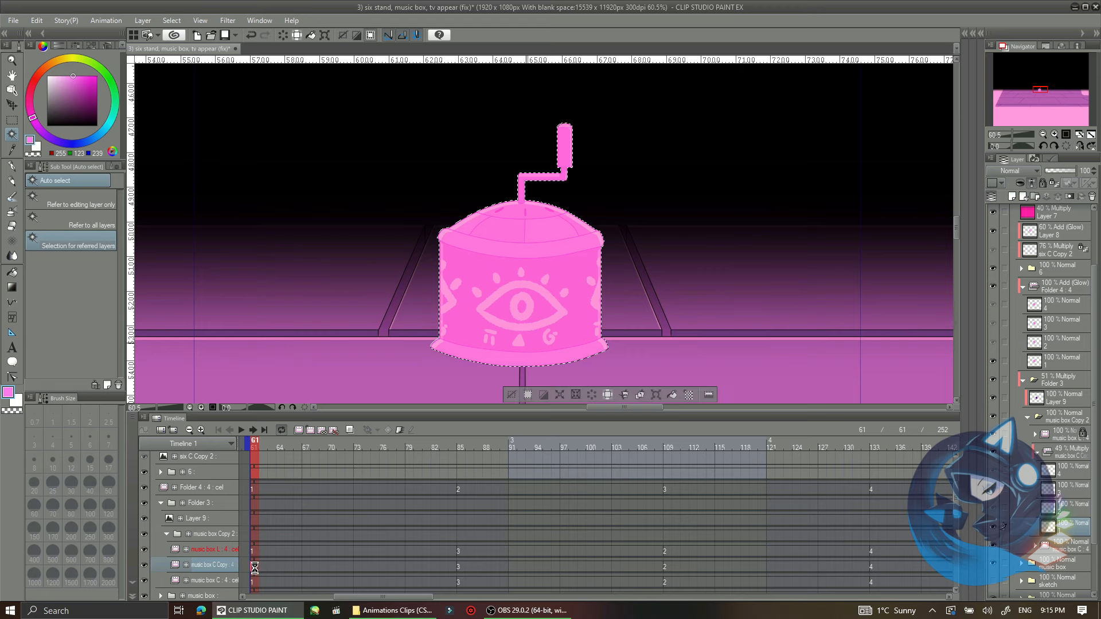
{"action": "left_click", "coordinate": [198, 502]}
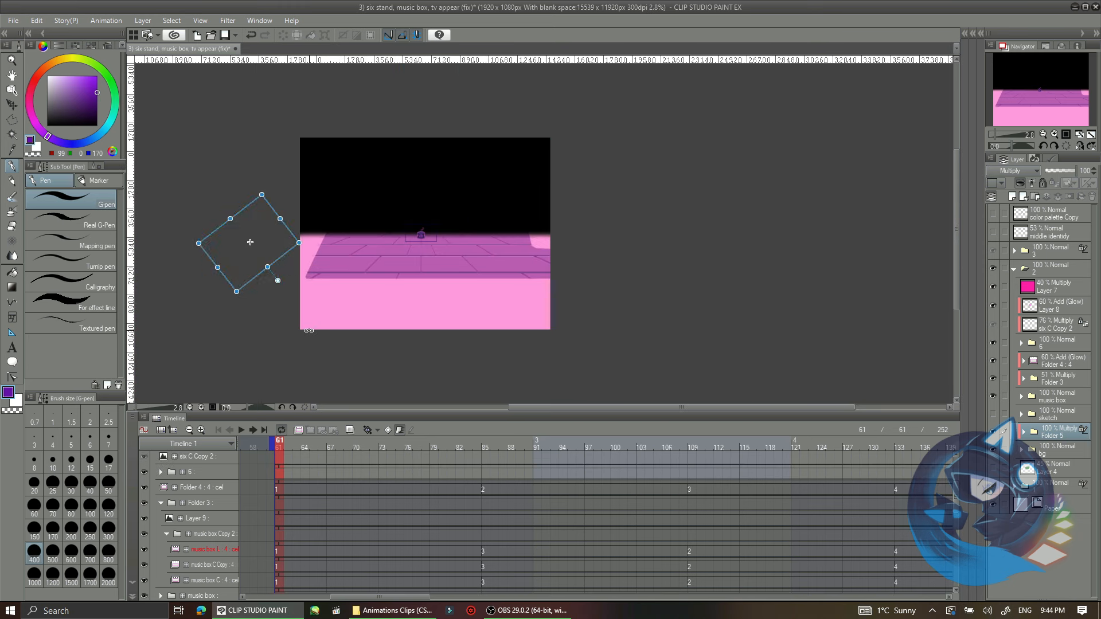
Zoom out to view the full pink-floored scene before rotating the new element
{"action": "scroll", "scroll_direction": "up", "scroll_amount": 3}
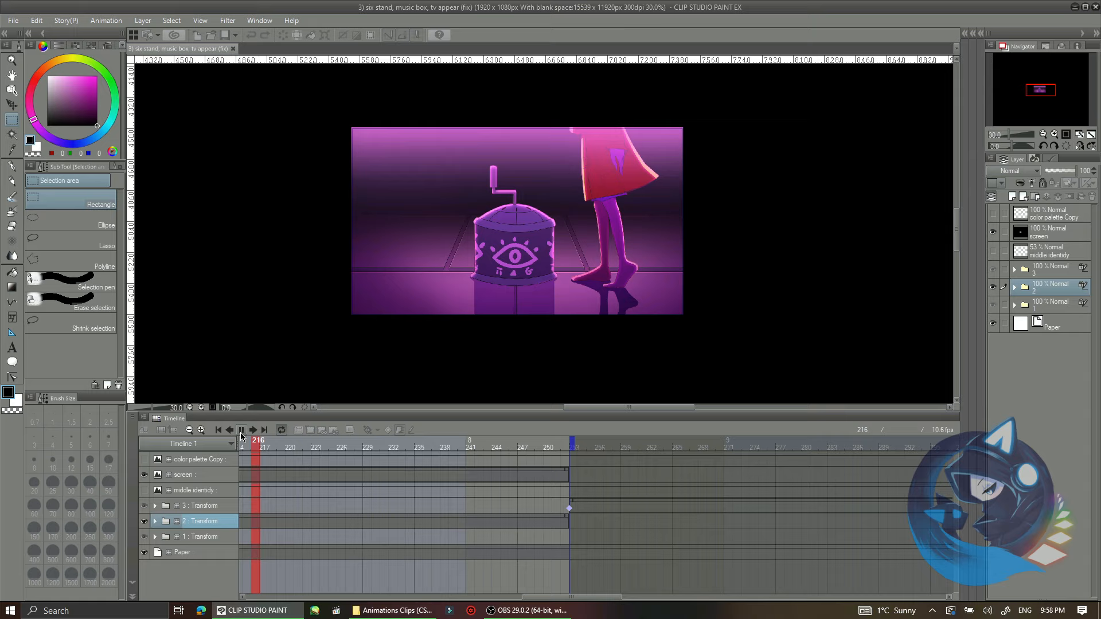
Arrange a blurred dark glow layer over the pink backdrop in the Layer palette
{"action": "left_click", "coordinate": [241, 429]}
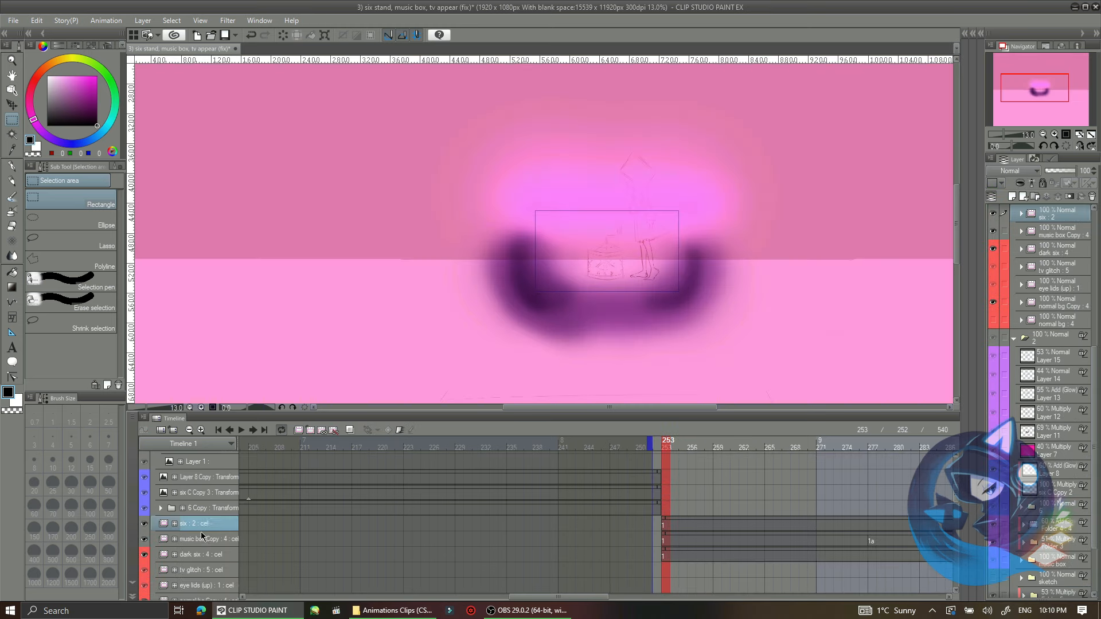
Move to a later frame and paint a huge pale rounded shape above the floor scene
{"action": "left_click", "coordinate": [204, 539]}
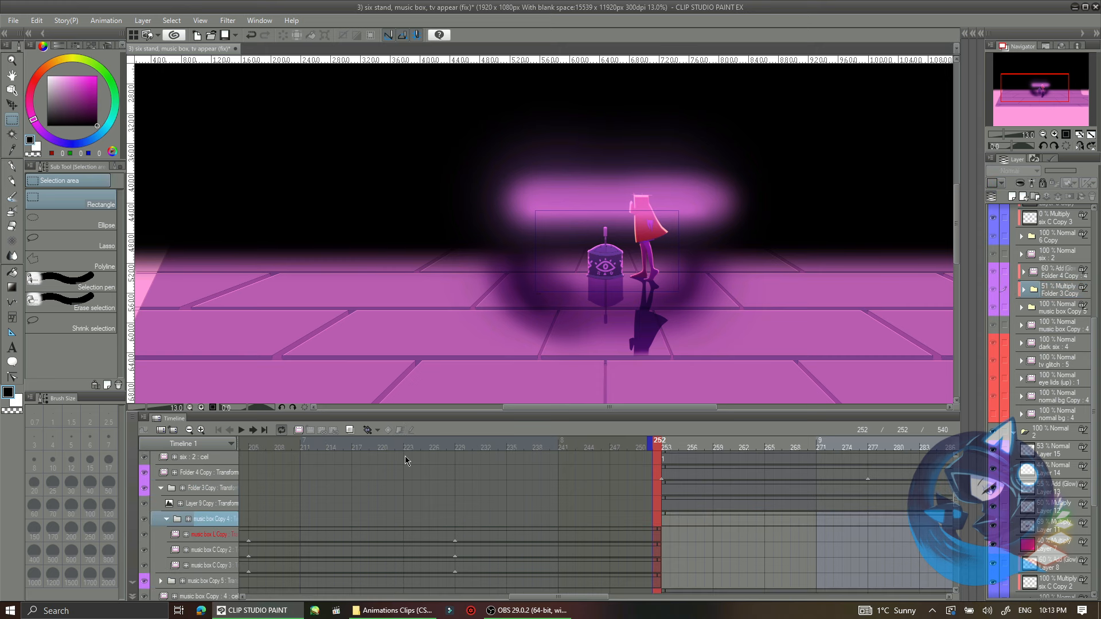
{"action": "scroll", "scroll_direction": "down", "scroll_amount": 3}
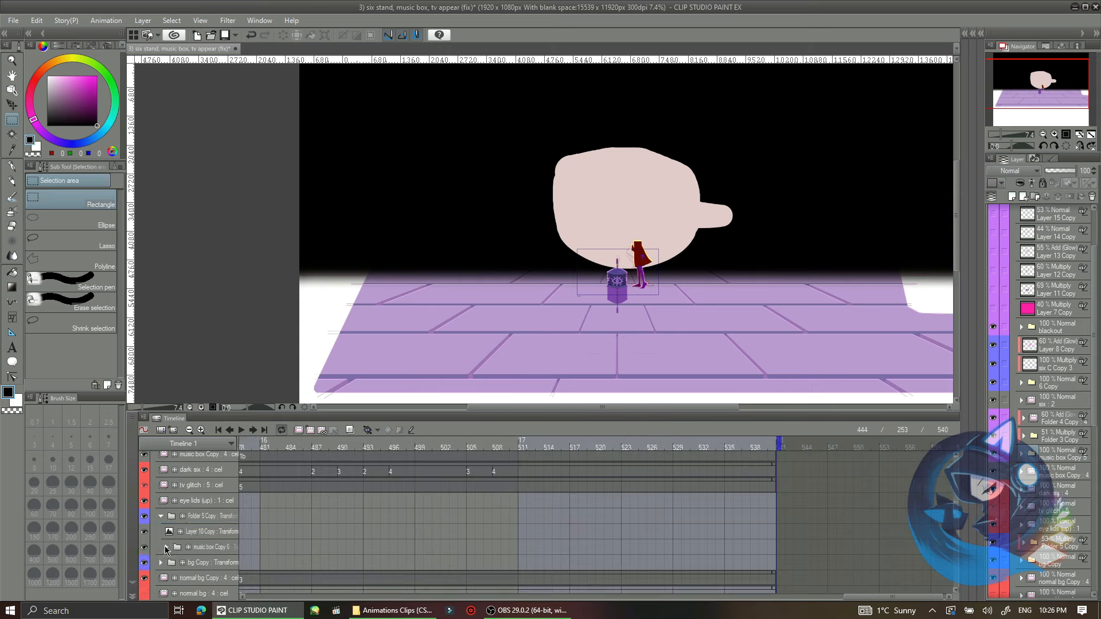
Return to frame 253 and lower opacity of the duplicated figure layers for a ghostly afterimage
{"action": "left_click", "coordinate": [162, 547]}
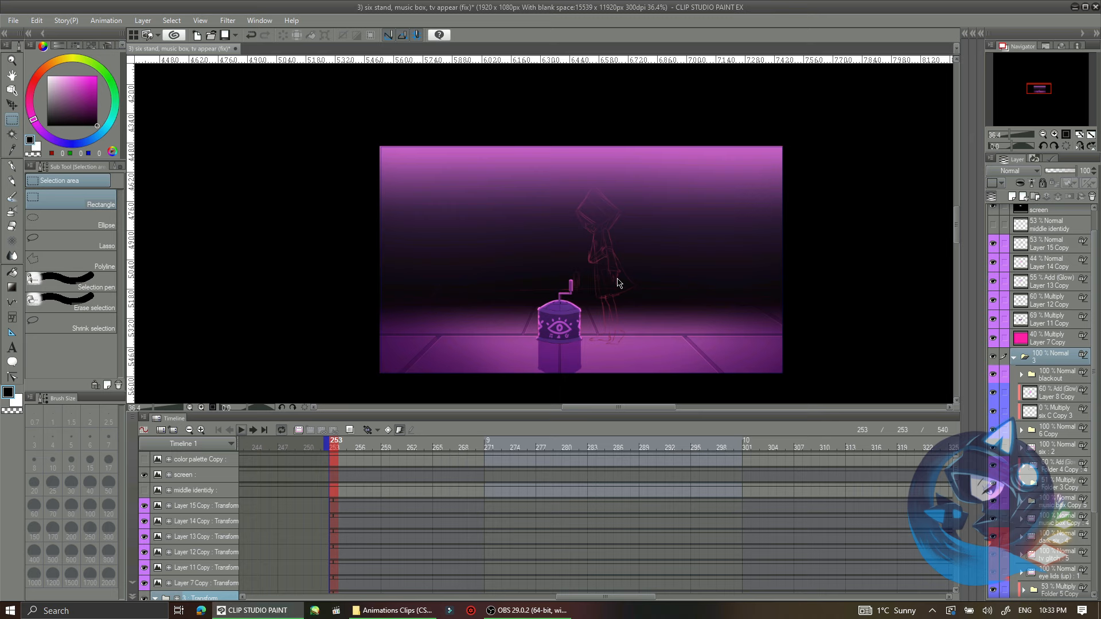
{"action": "left_click", "coordinate": [240, 430]}
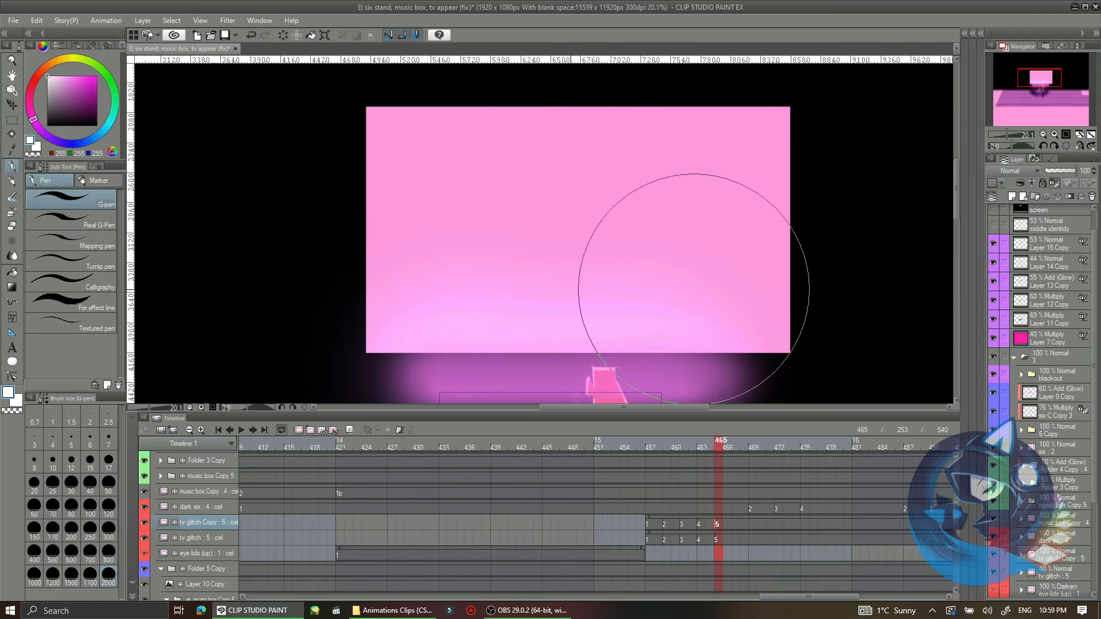
Keyframe the TV glitch transform so the white screen squashes into a thin bar at frame 463
{"action": "left_click", "coordinate": [649, 446]}
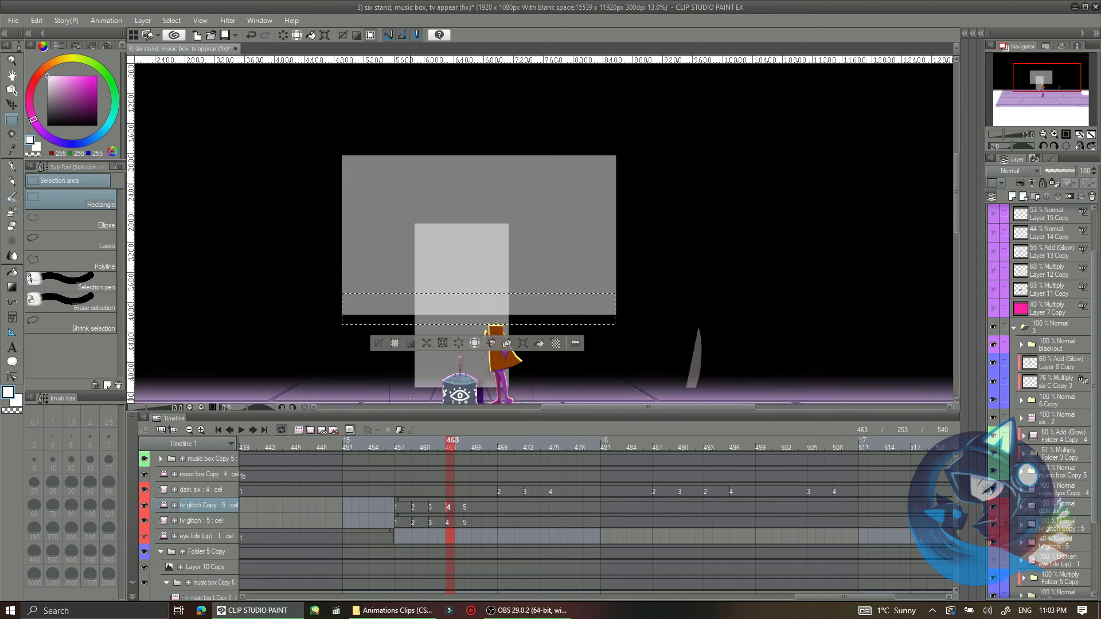
{"action": "left_click", "coordinate": [401, 441]}
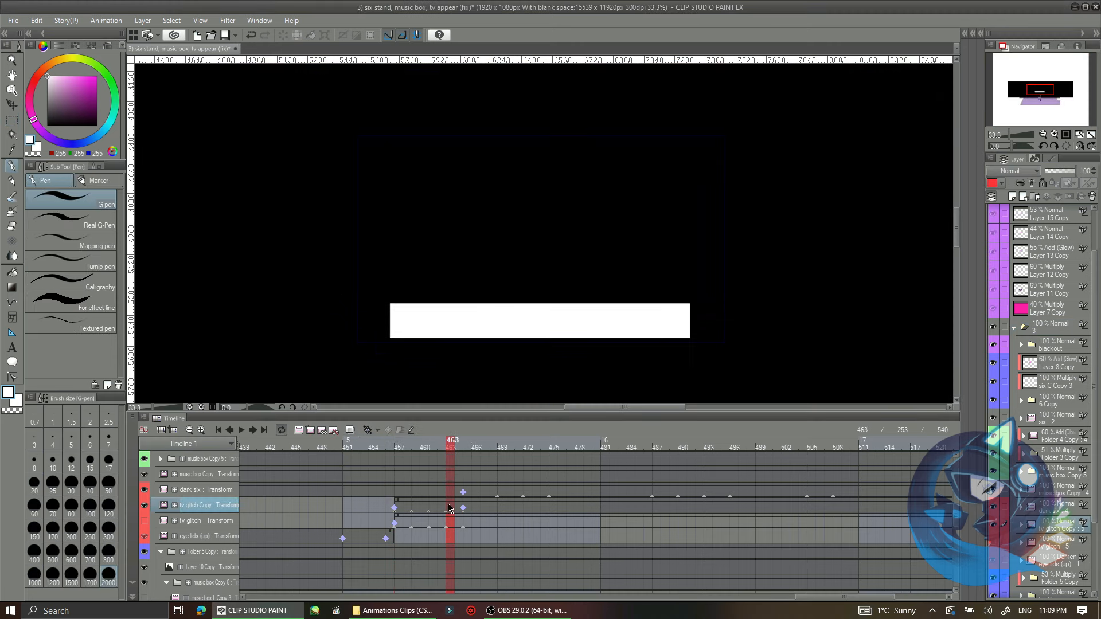
Add flickering stretch keyframes to tv glitch Copy, then draw the eye's iris rings with the Ellipse tool
{"action": "left_click", "coordinate": [401, 440]}
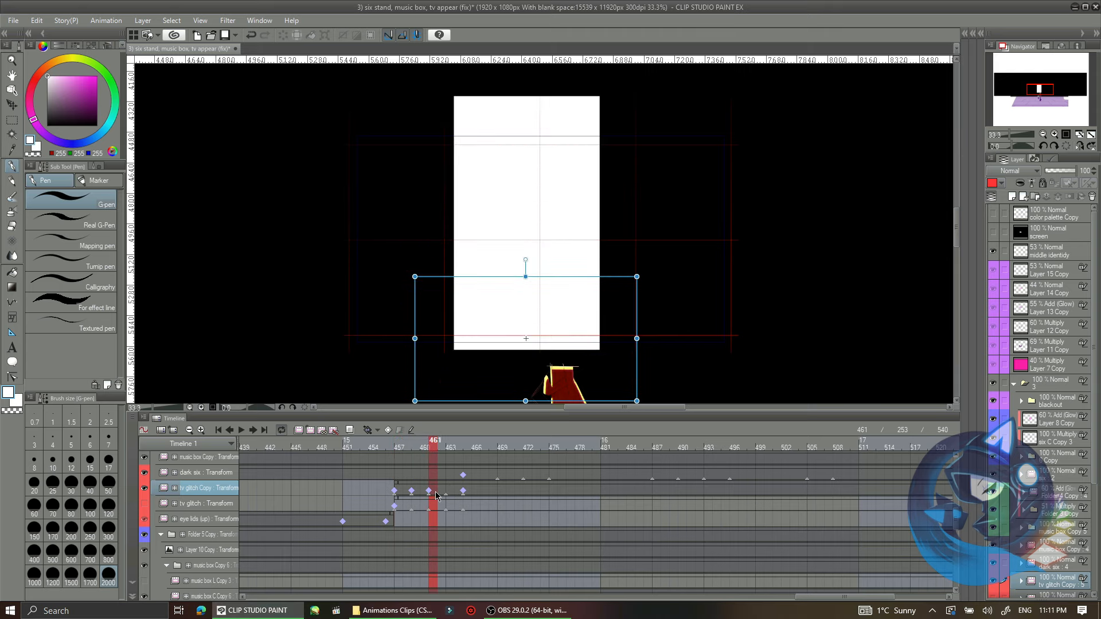
{"action": "left_click", "coordinate": [451, 440]}
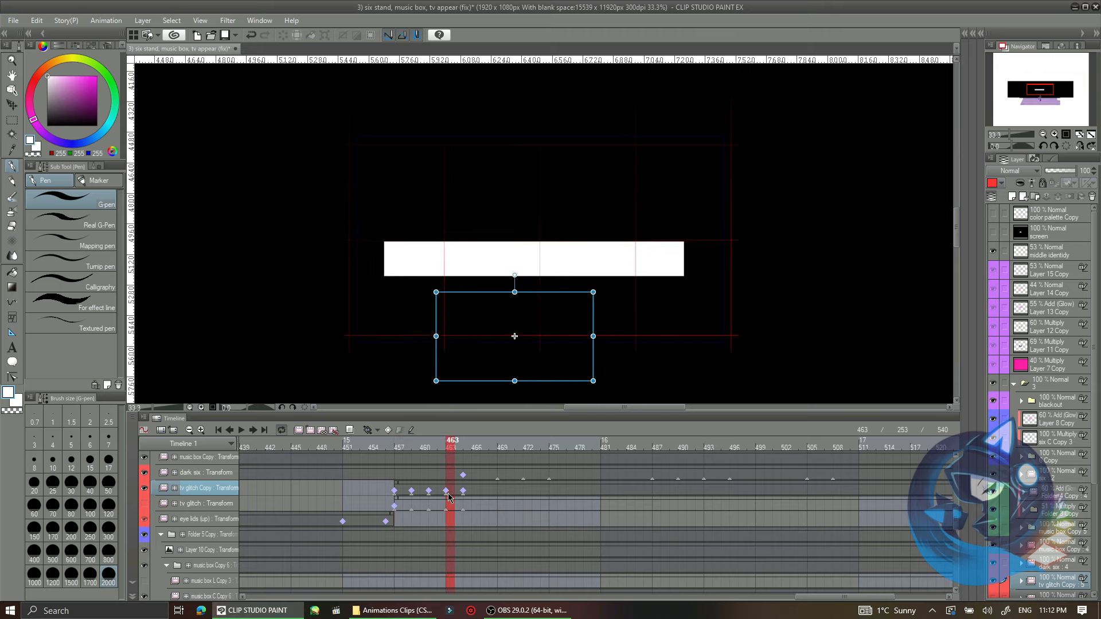
{"action": "left_click", "coordinate": [402, 440]}
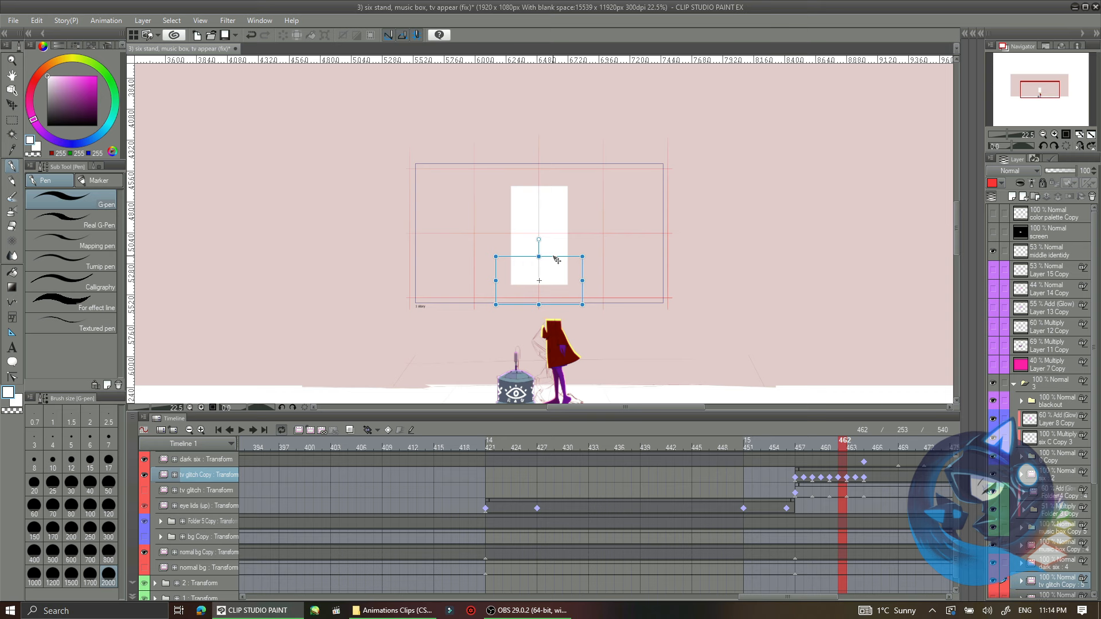
{"action": "left_click", "coordinate": [671, 440]}
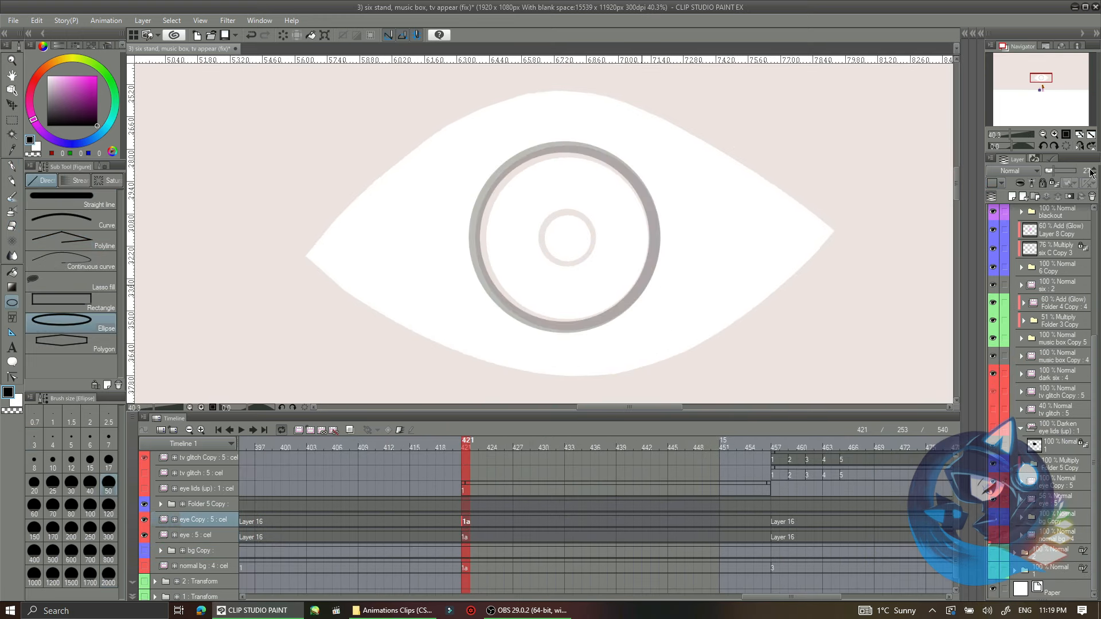
Apply a Gaussian blur to the eye glow layer and confirm the strength
{"action": "left_click", "coordinate": [227, 20]}
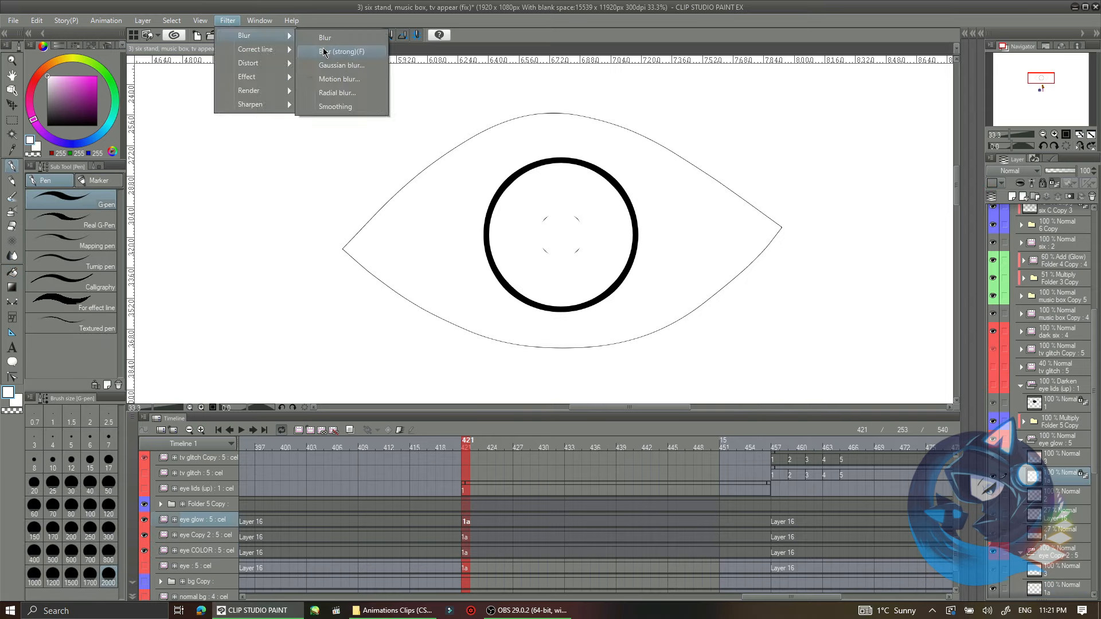
{"action": "left_click", "coordinate": [341, 64]}
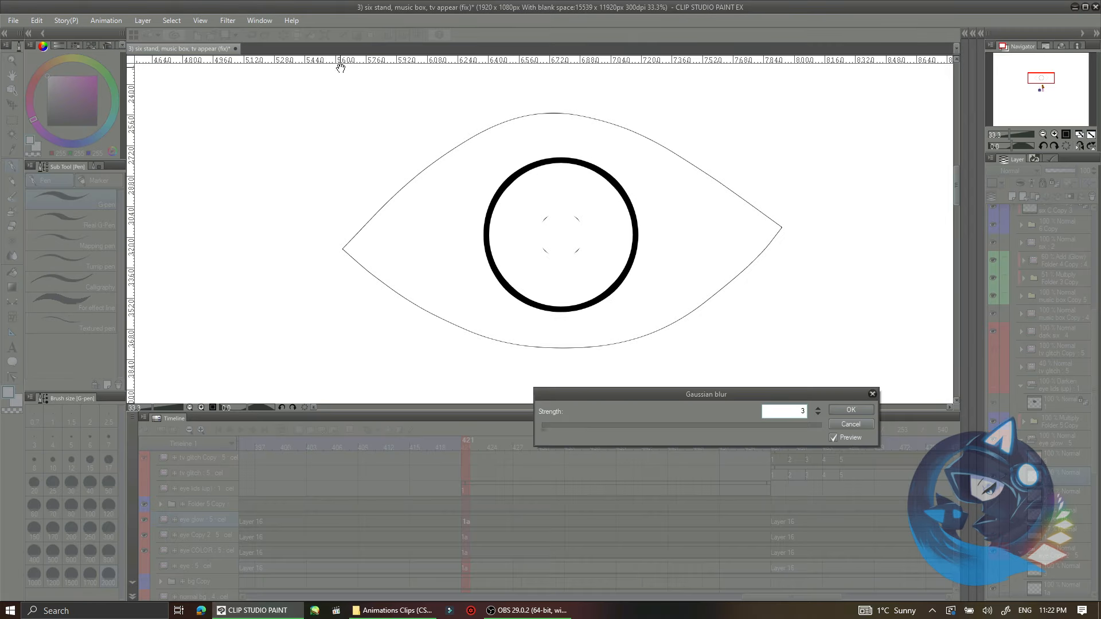
{"action": "left_click", "coordinate": [227, 19]}
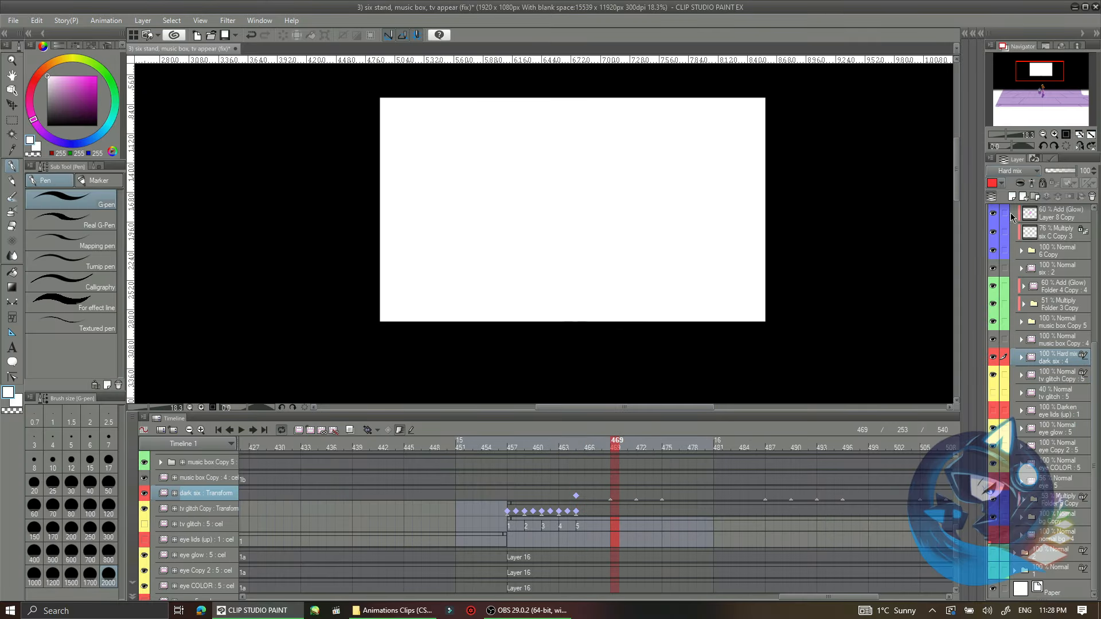
Keyframe the eye lids (up) layer opening, then ink the hand and sleeve over the pink sketch
{"action": "left_click", "coordinate": [227, 20]}
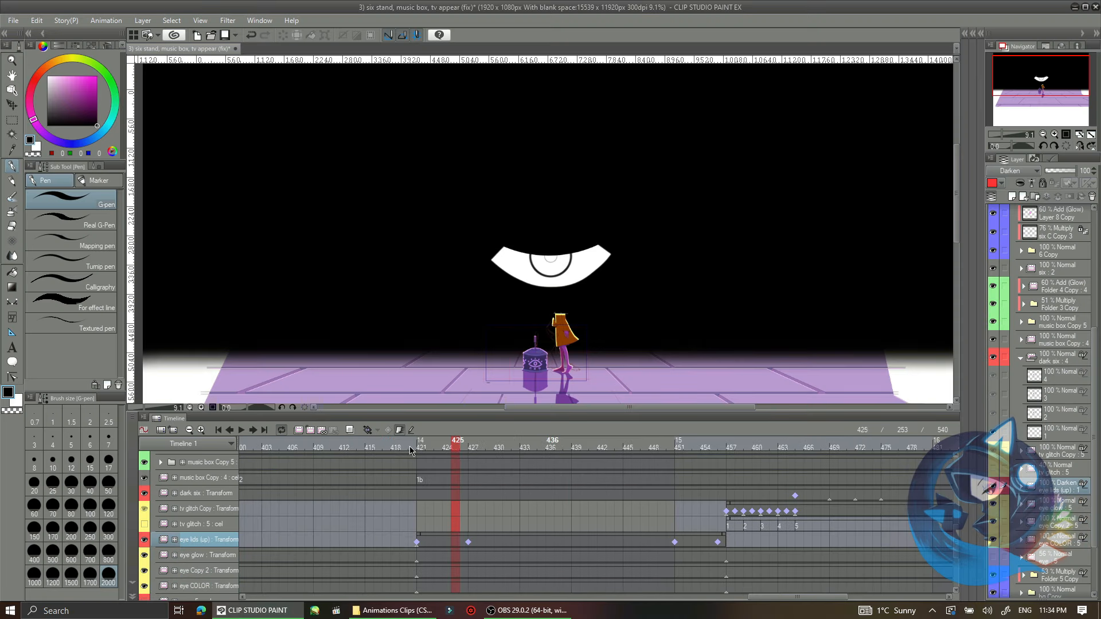
{"action": "left_click", "coordinate": [733, 440]}
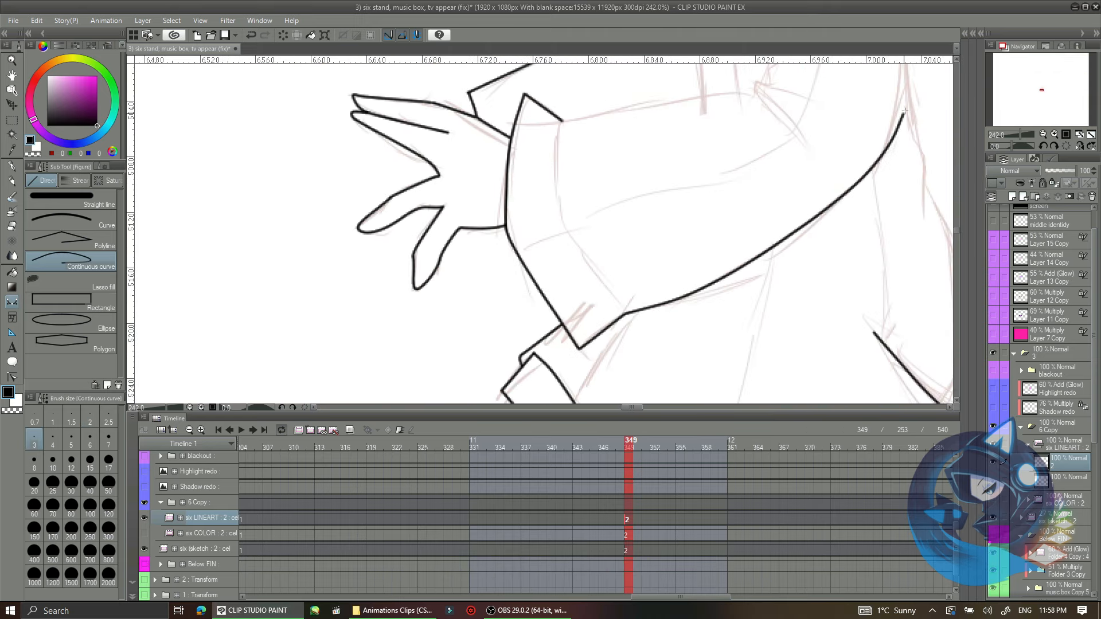
Fill the six COLOR layer with the yellow raincoat and purple swatches
{"action": "scroll", "scroll_direction": "down", "scroll_amount": 3}
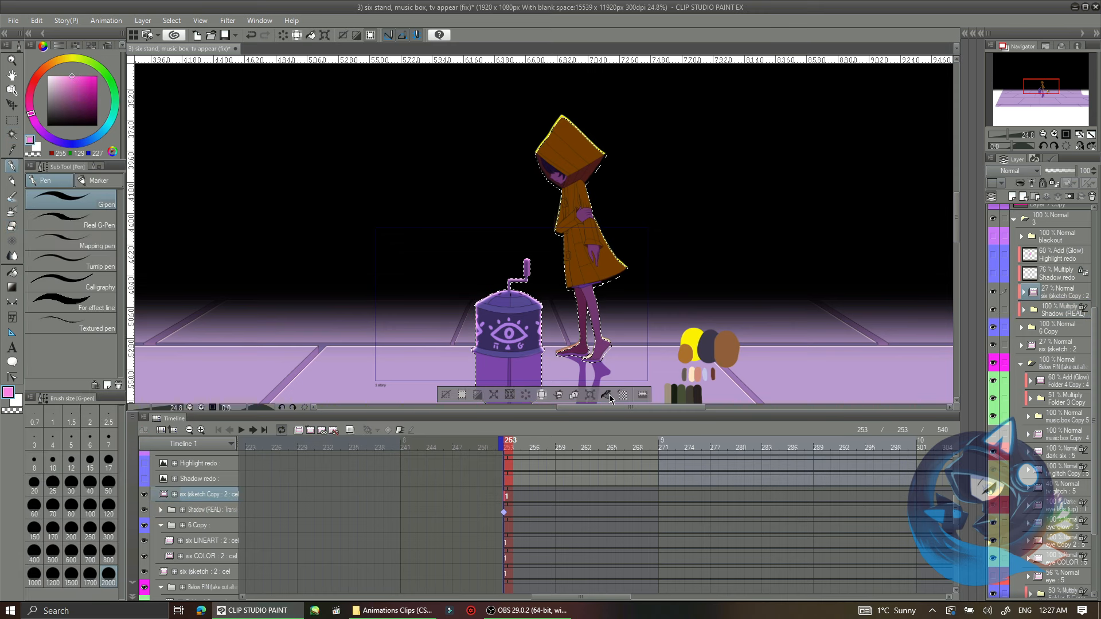
Paint pink light and dark shadows on Multiply and Add (Glow) layers over the tiled floor
{"action": "left_click", "coordinate": [598, 439]}
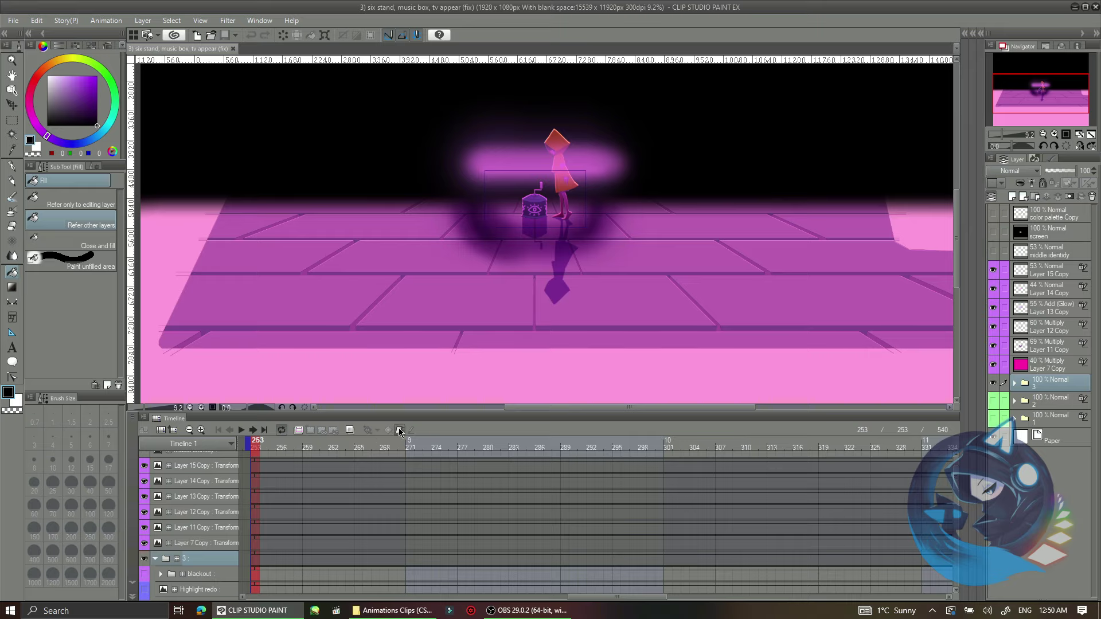
{"action": "mouse_move", "coordinate": [423, 404]}
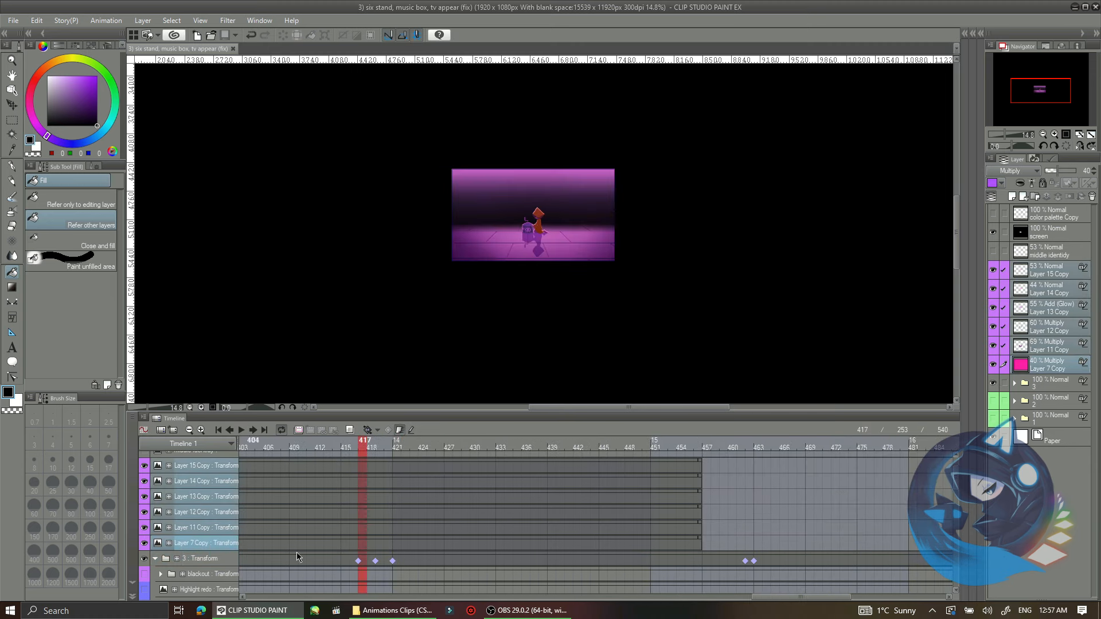
Export the animation as a 1920×1080, 30 fps movie and confirm the settings
{"action": "left_click", "coordinate": [241, 429]}
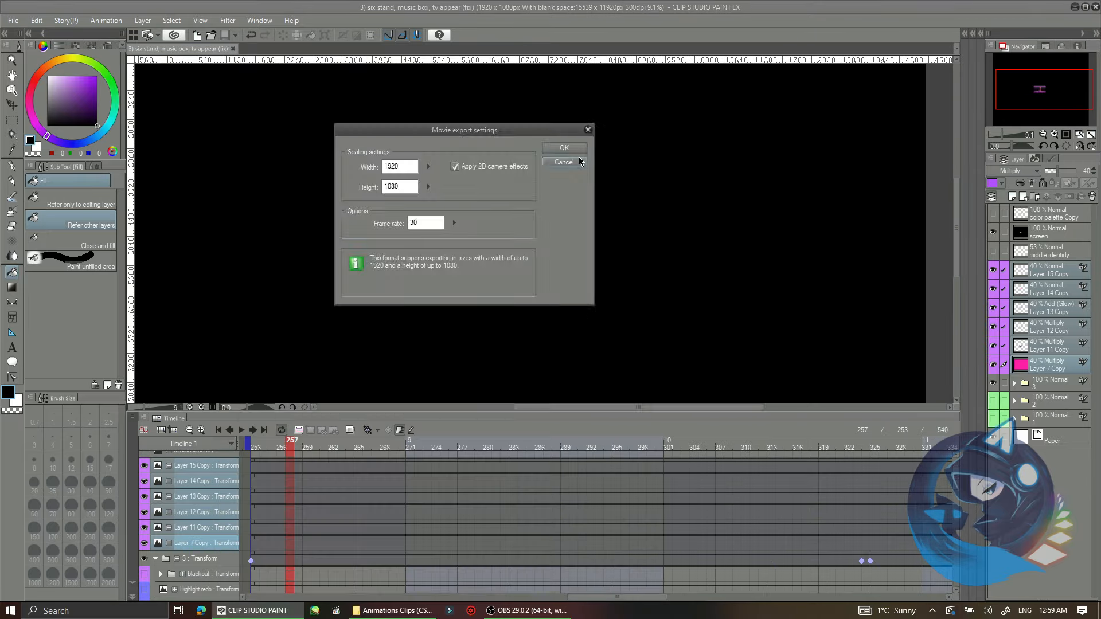
{"action": "left_click", "coordinate": [564, 148]}
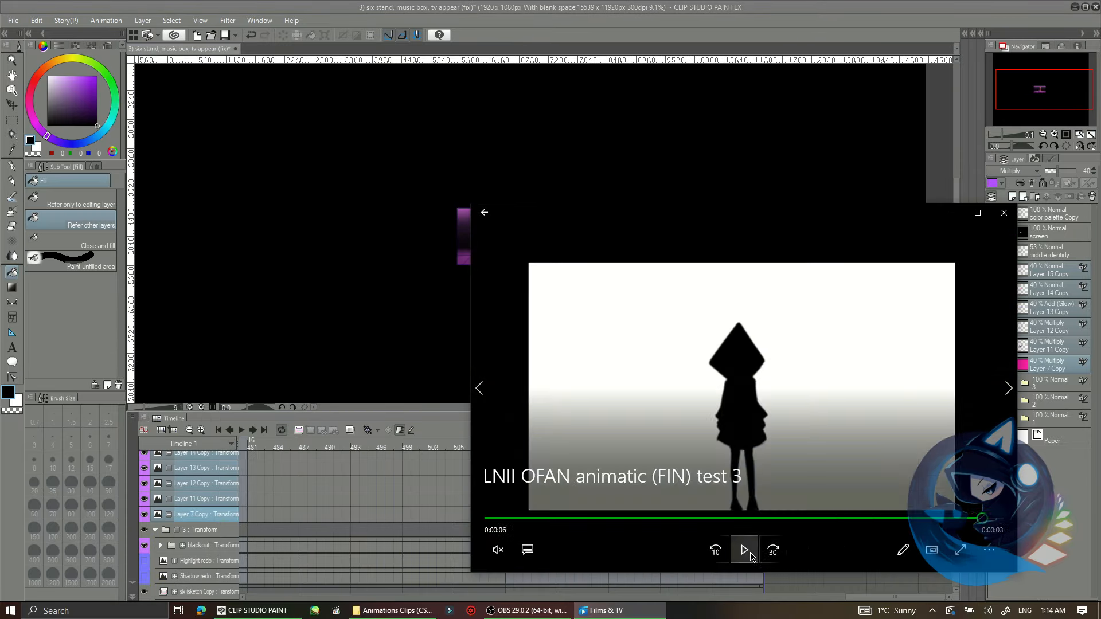